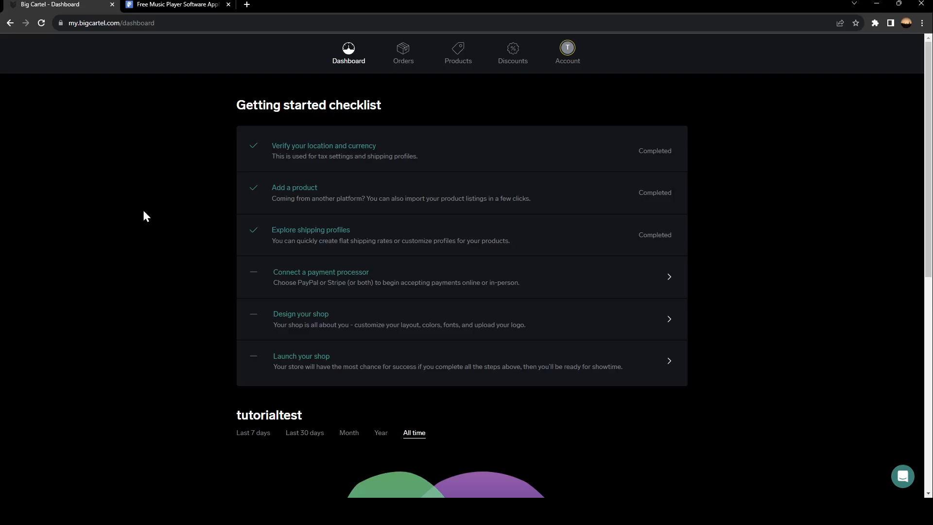
{"action": "mouse_move", "coordinate": [783, 417]}
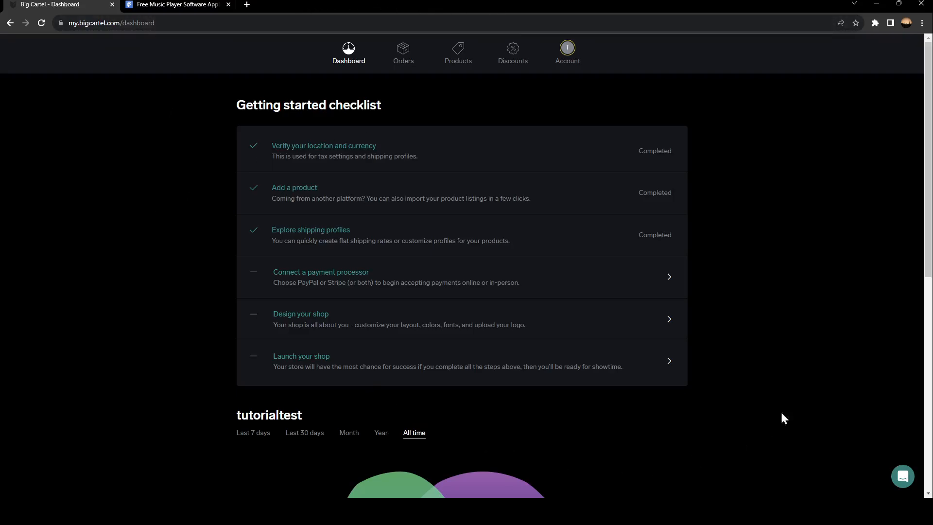
{"action": "mouse_move", "coordinate": [853, 375]}
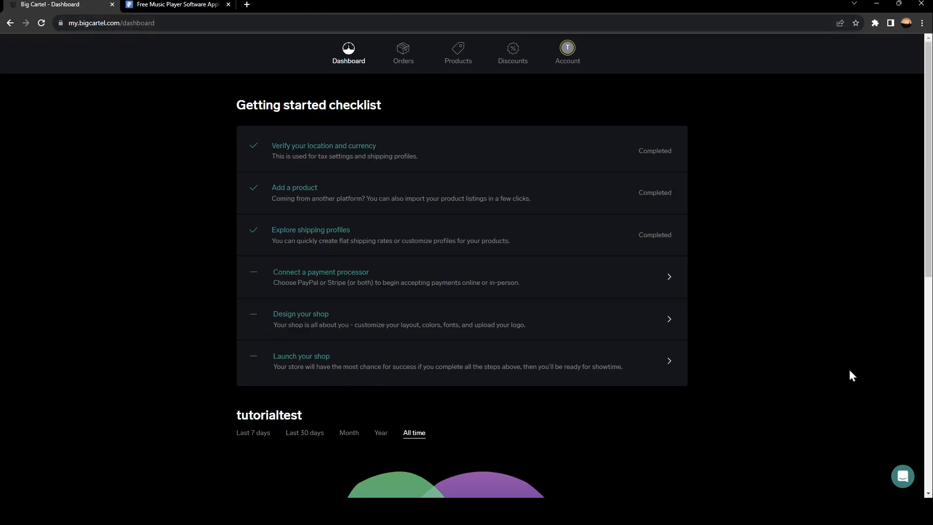
{"action": "mouse_move", "coordinate": [394, 285]}
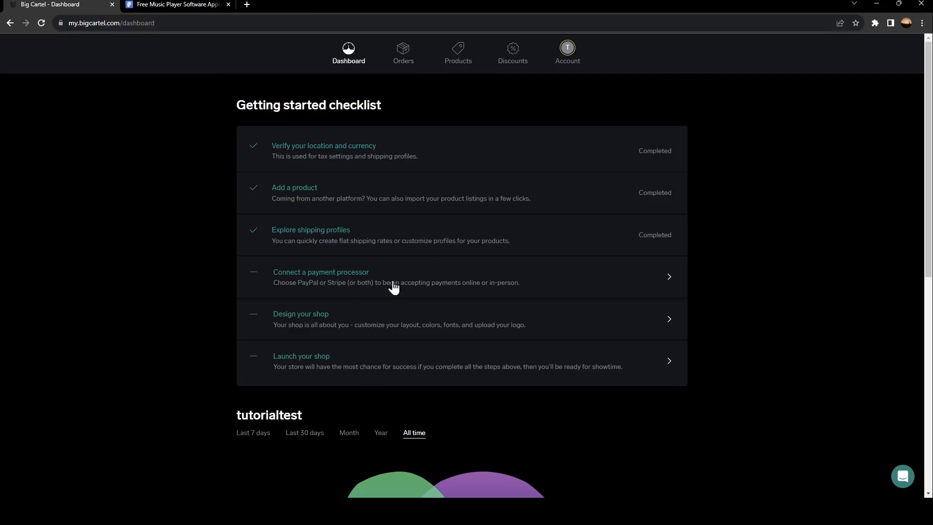
{"action": "mouse_move", "coordinate": [500, 93]}
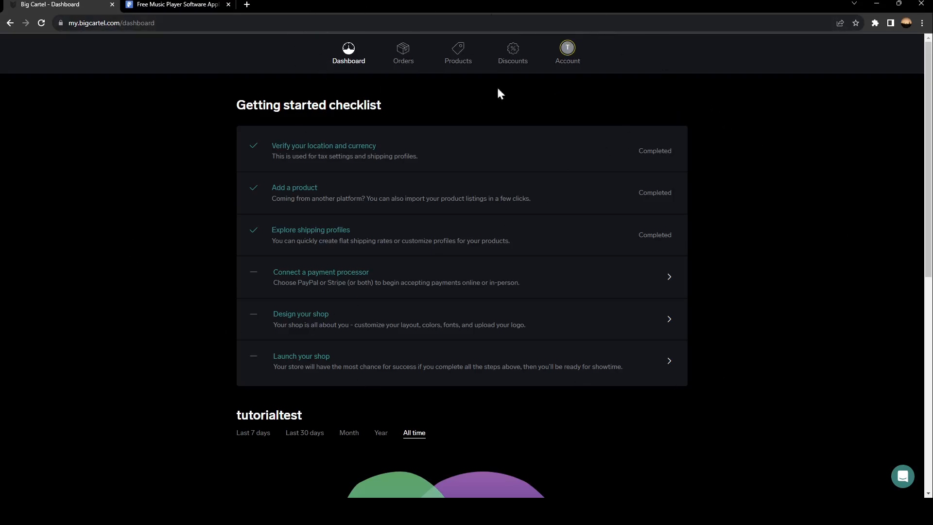
{"action": "mouse_move", "coordinate": [550, 76]}
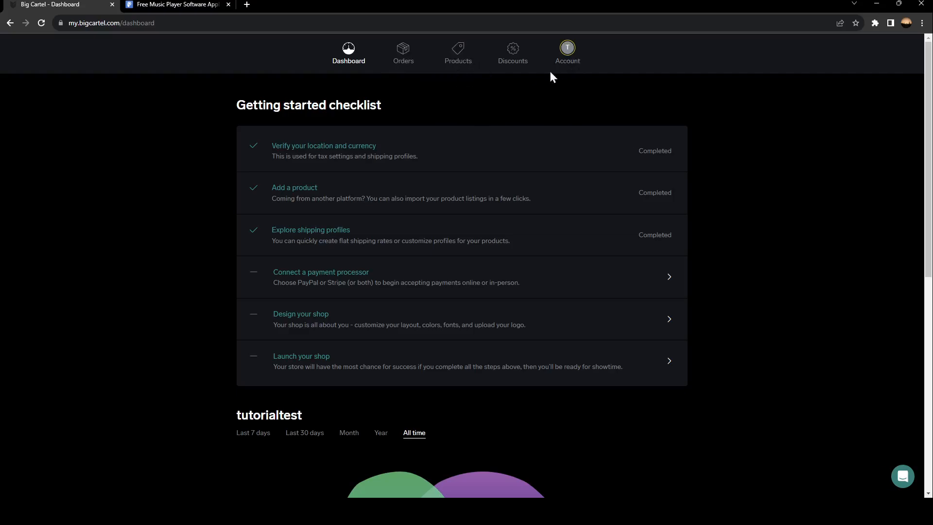
{"action": "mouse_move", "coordinate": [402, 53]}
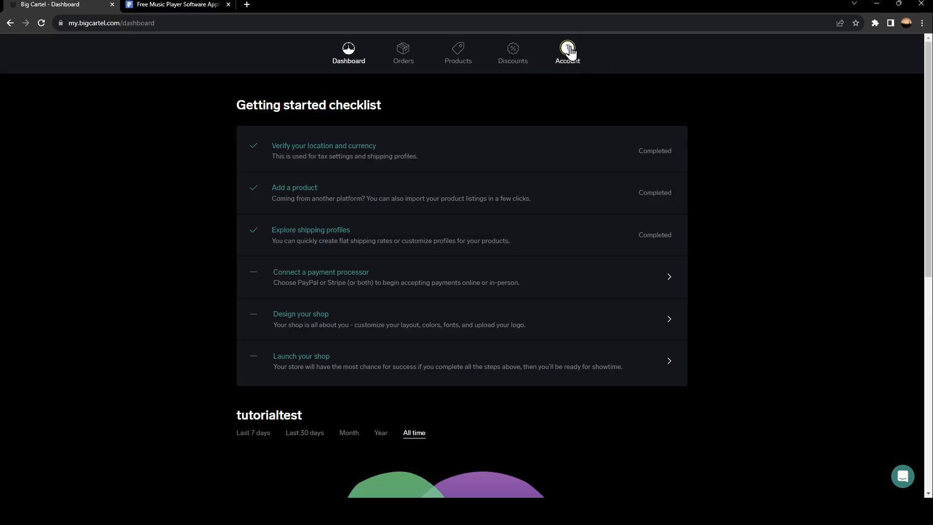
Step: From the Account page's Apps section, launch 'Browse apps & integrations'
{"action": "left_click", "coordinate": [567, 52]}
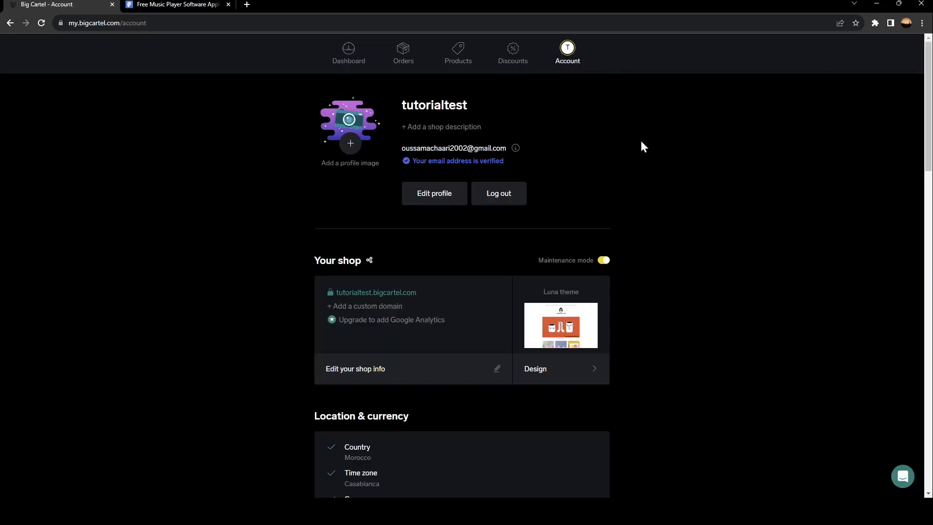
{"action": "mouse_move", "coordinate": [750, 213]}
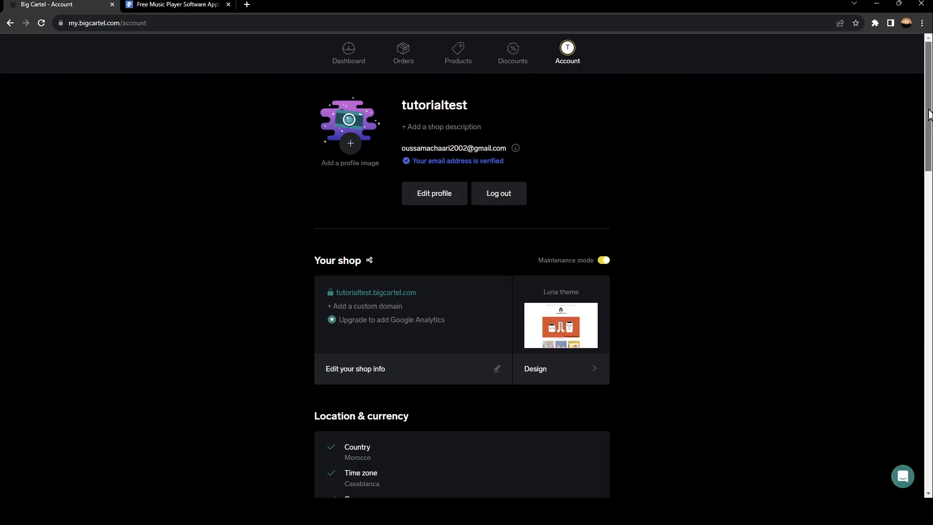
{"action": "scroll", "scroll_direction": "down", "scroll_amount": 3}
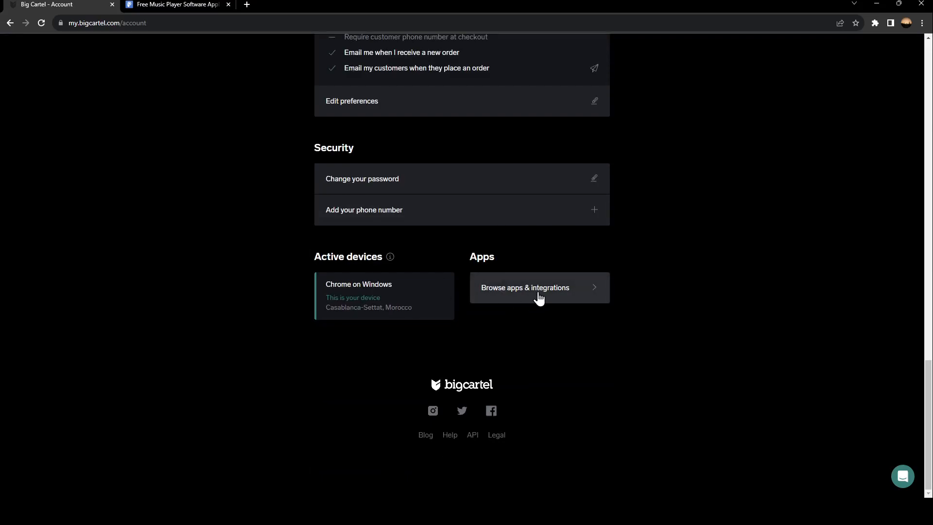
{"action": "left_click", "coordinate": [525, 288]}
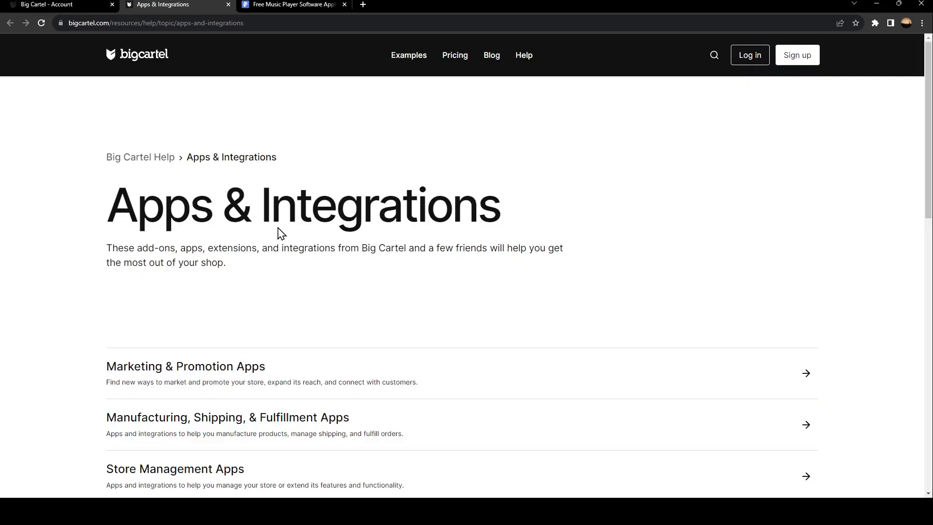
{"action": "mouse_move", "coordinate": [45, 237]}
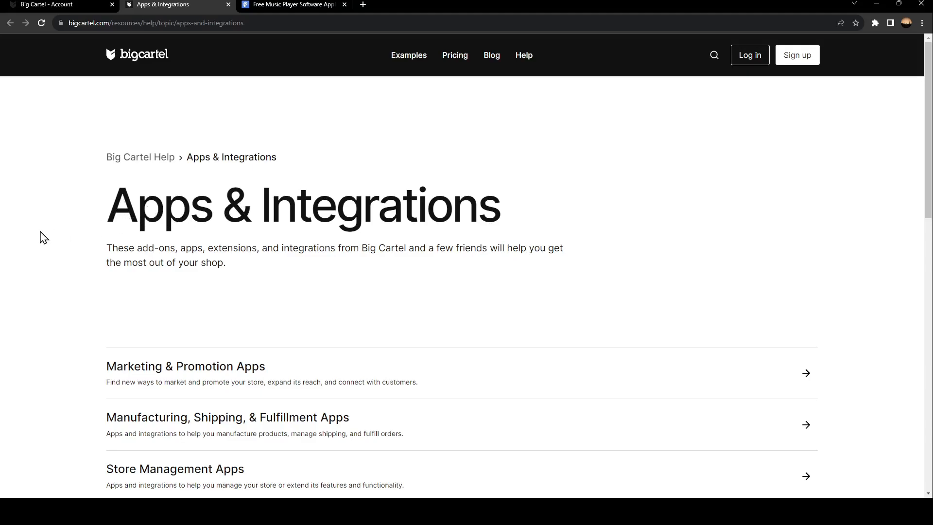
Step: Scroll through the Marketing & Promotion app tiles to locate Poptin
{"action": "scroll", "scroll_direction": "down", "scroll_amount": 3}
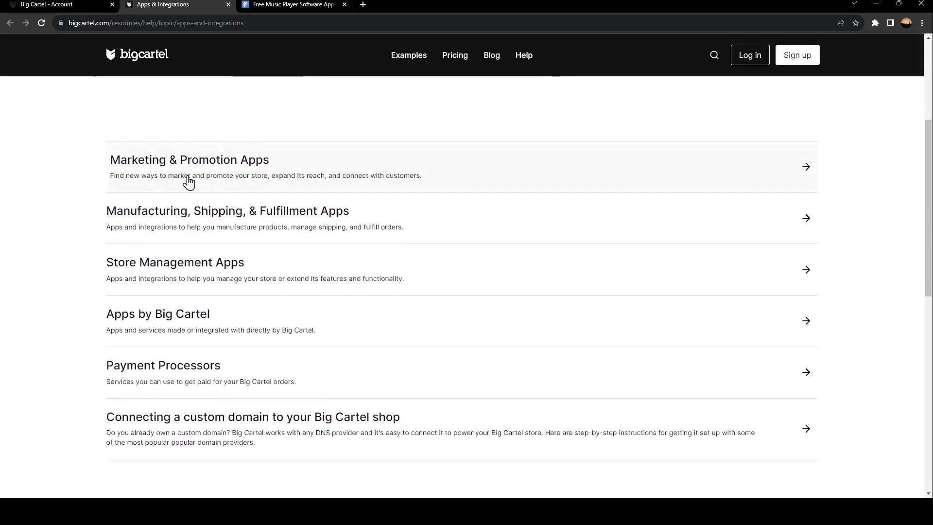
{"action": "mouse_move", "coordinate": [573, 167]}
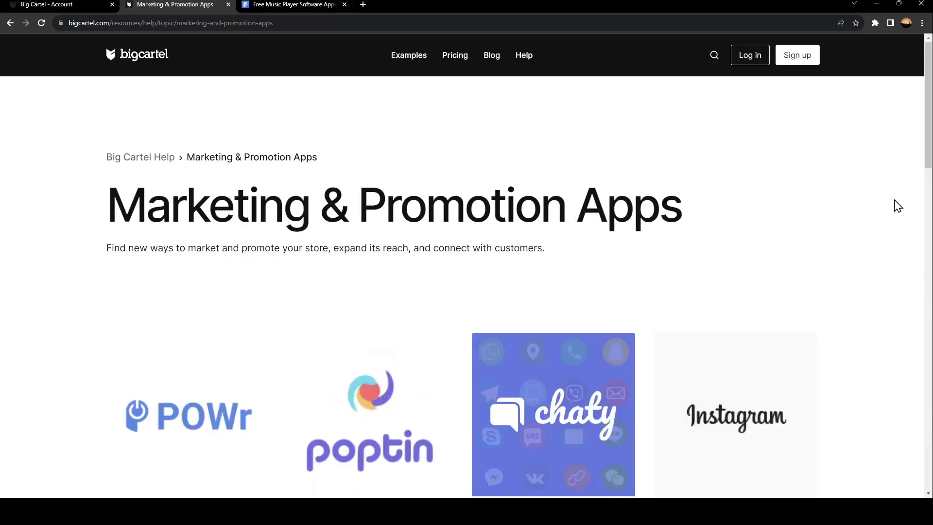
{"action": "scroll", "scroll_direction": "down", "scroll_amount": 3}
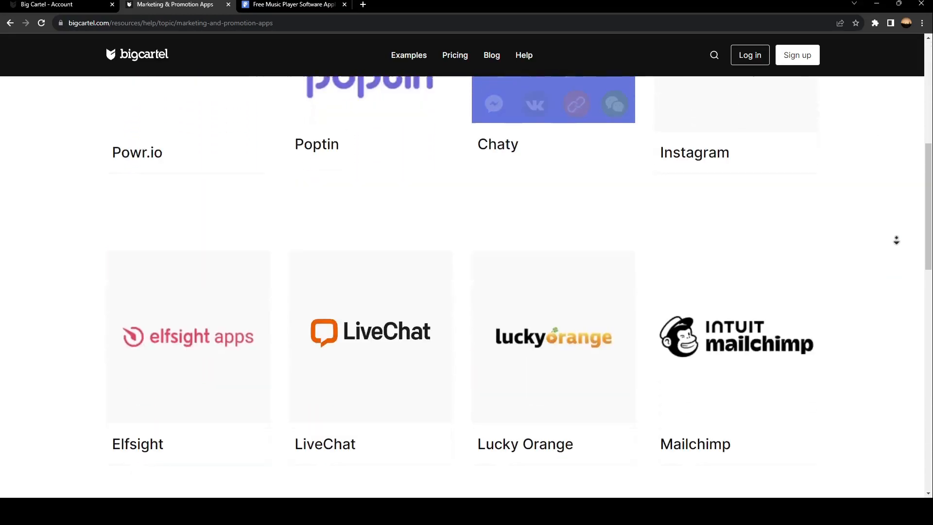
{"action": "scroll", "scroll_direction": "up", "scroll_amount": 3}
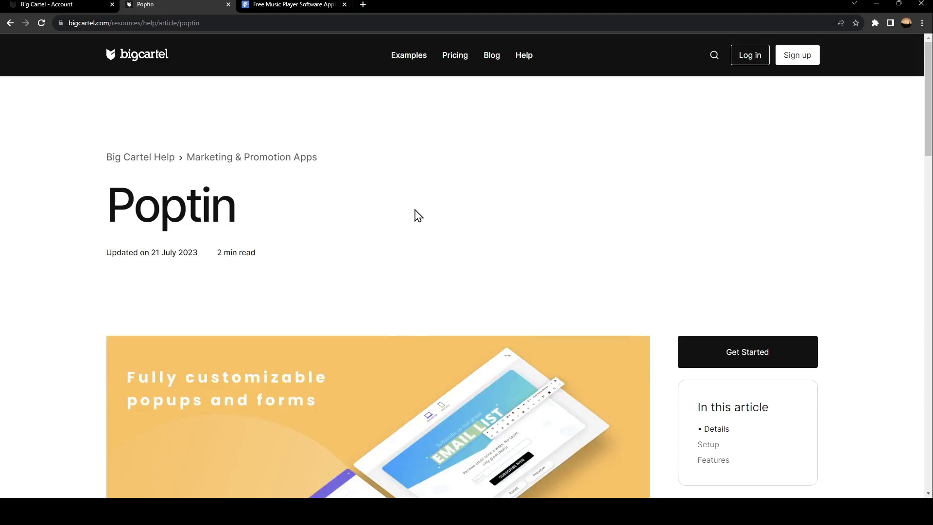
Step: Read through the Poptin help article and start connecting via Get Started
{"action": "scroll", "scroll_direction": "down", "scroll_amount": 3}
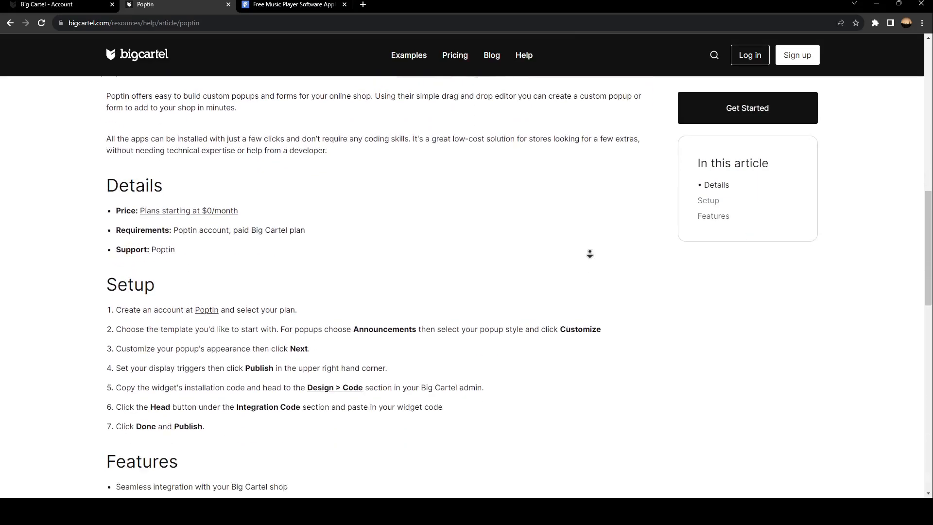
{"action": "scroll", "scroll_direction": "down", "scroll_amount": 3}
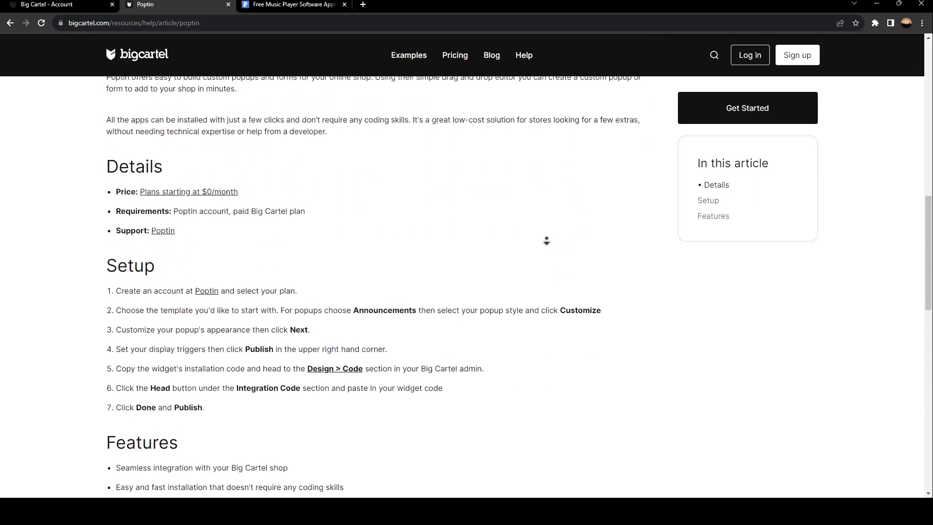
{"action": "scroll", "scroll_direction": "down", "scroll_amount": 3}
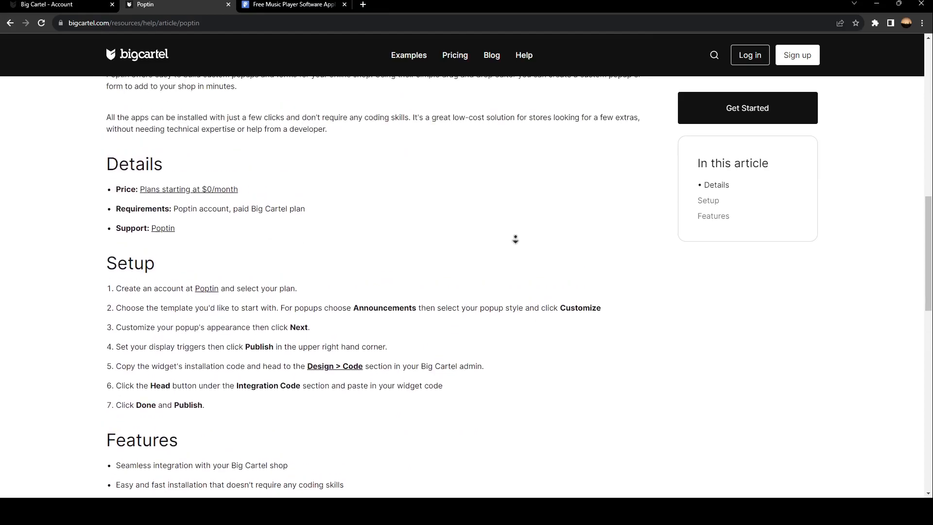
{"action": "scroll", "scroll_direction": "up", "scroll_amount": 3}
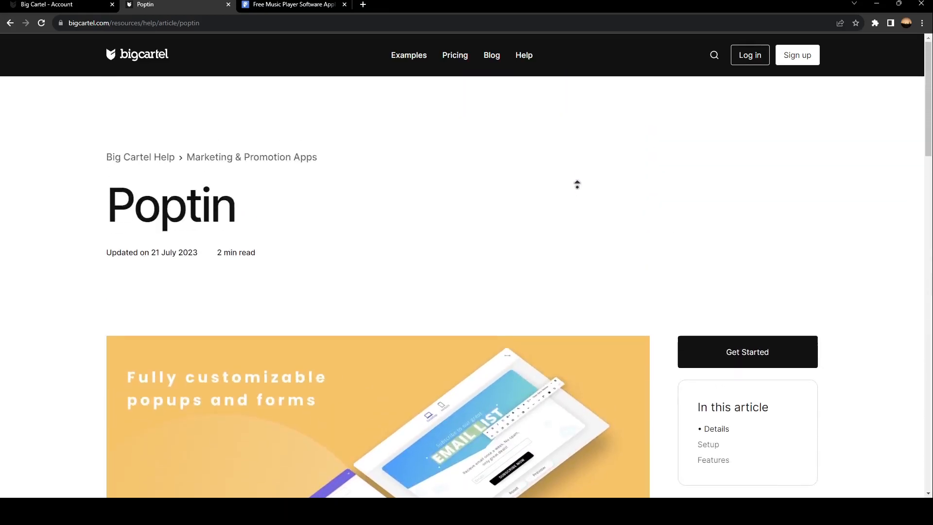
{"action": "mouse_move", "coordinate": [607, 268]}
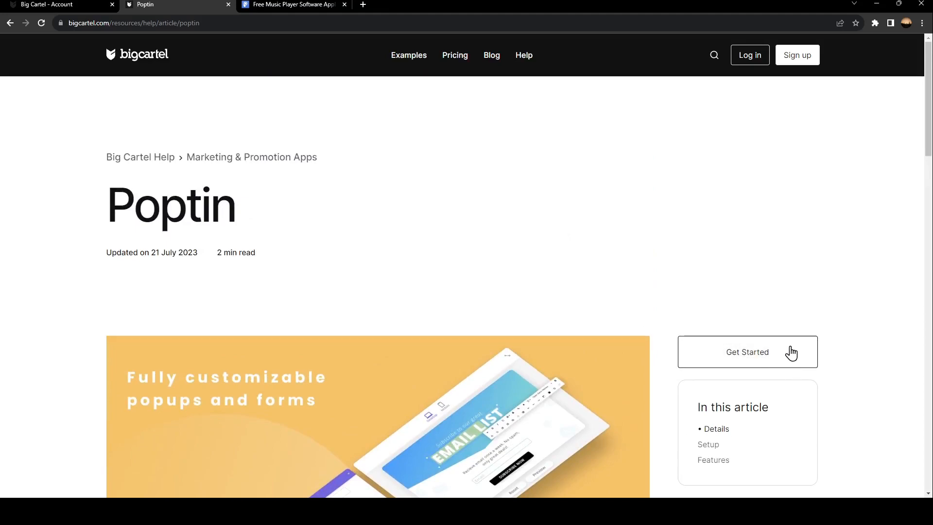
{"action": "left_click", "coordinate": [746, 352]}
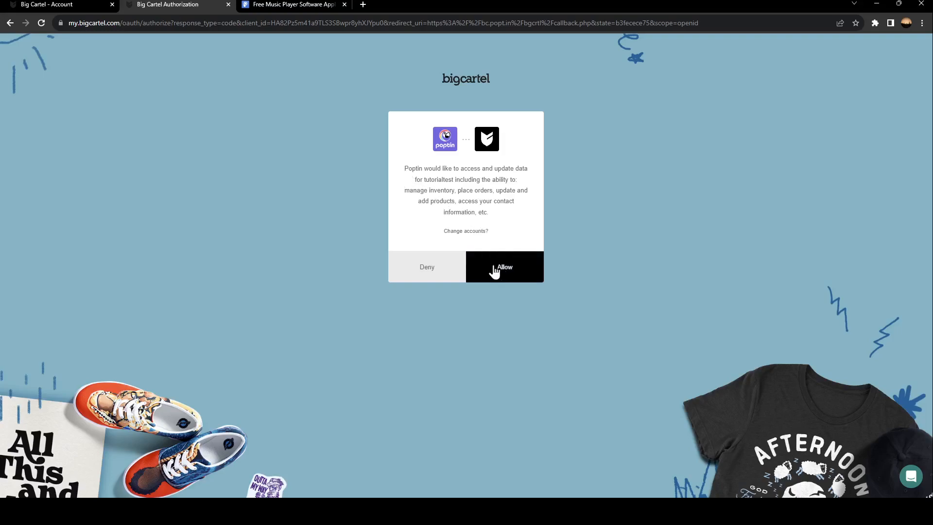
{"action": "mouse_move", "coordinate": [438, 158]}
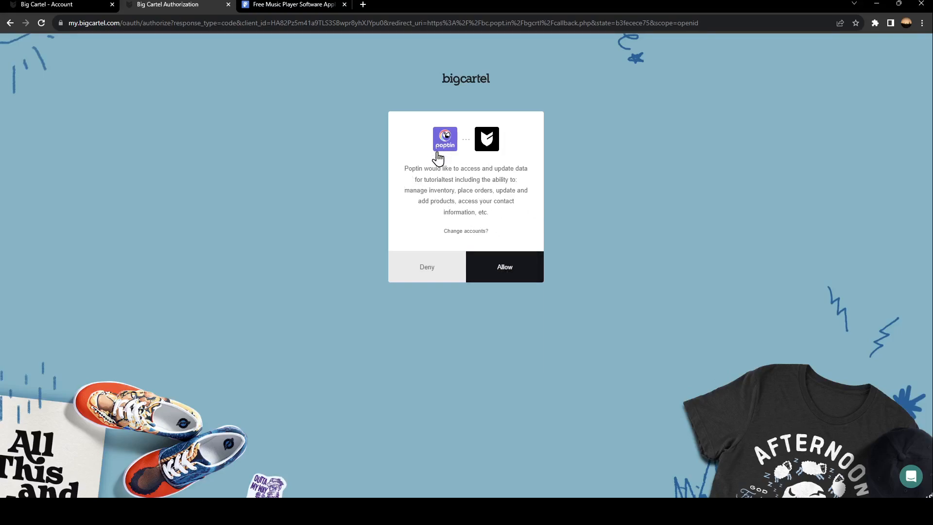
Step: Allow Poptin to access and update the tutorialtest shop's data
{"action": "left_click", "coordinate": [504, 266]}
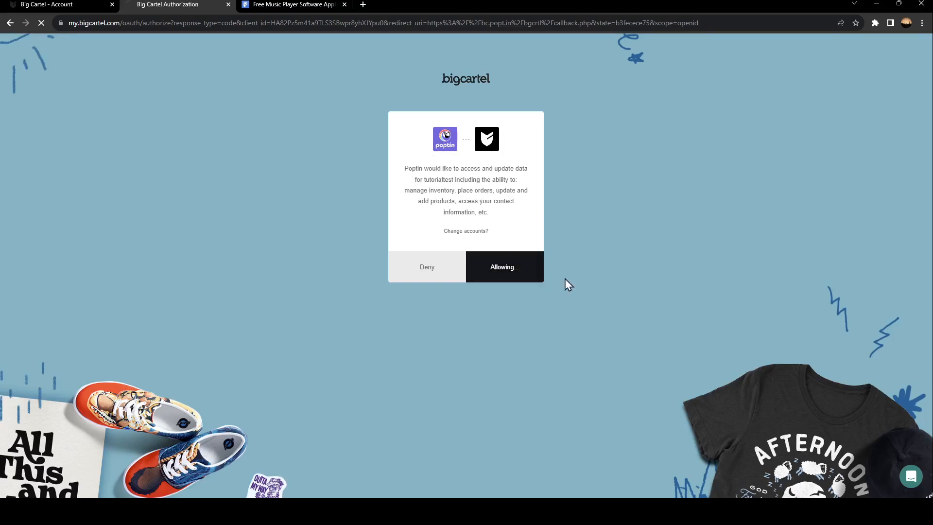
{"action": "mouse_move", "coordinate": [573, 266]}
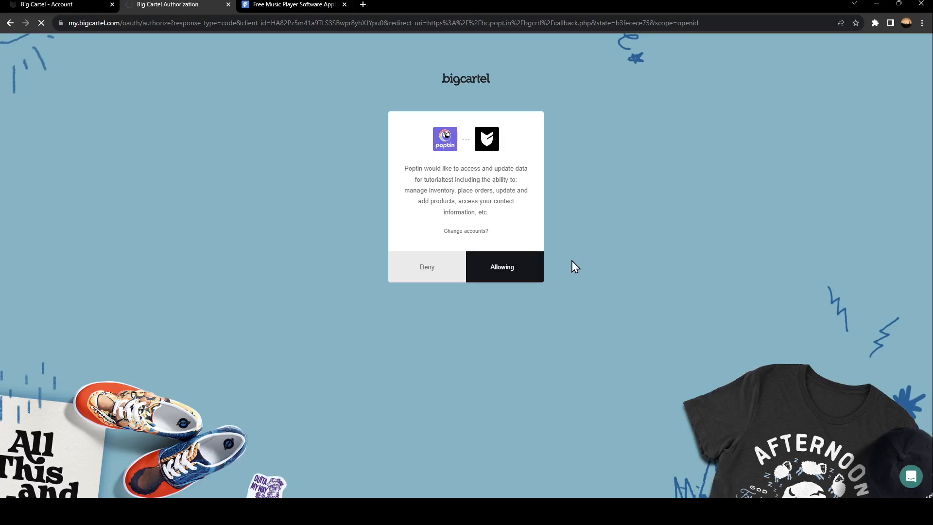
{"action": "left_click", "coordinate": [505, 267]}
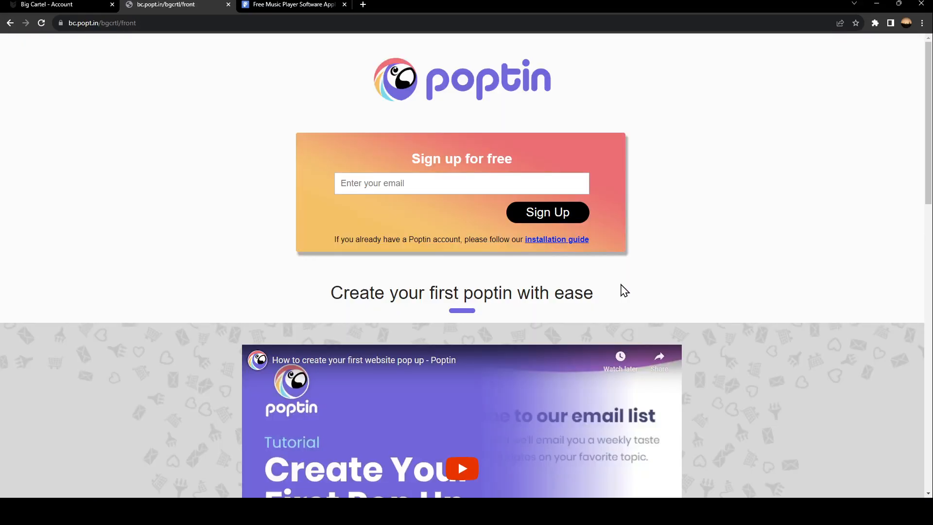
{"action": "mouse_move", "coordinate": [538, 91]}
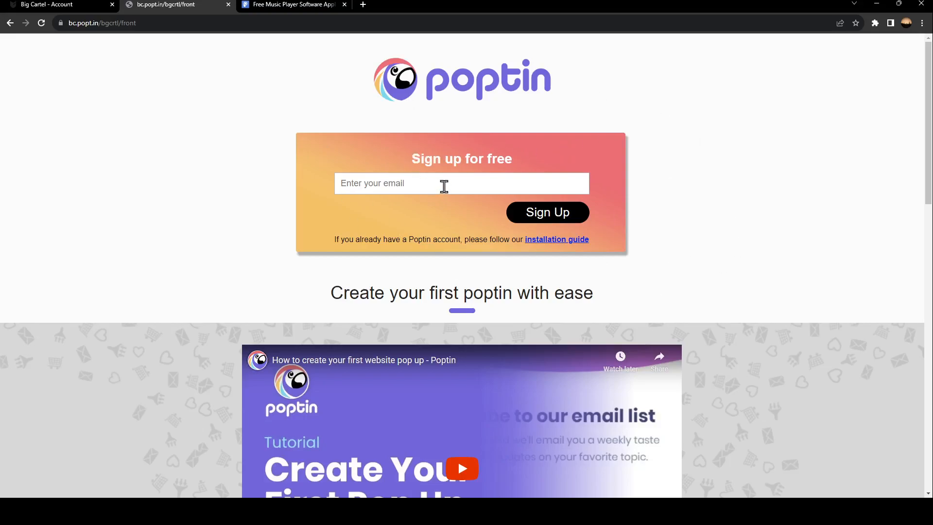
{"action": "mouse_move", "coordinate": [452, 141]}
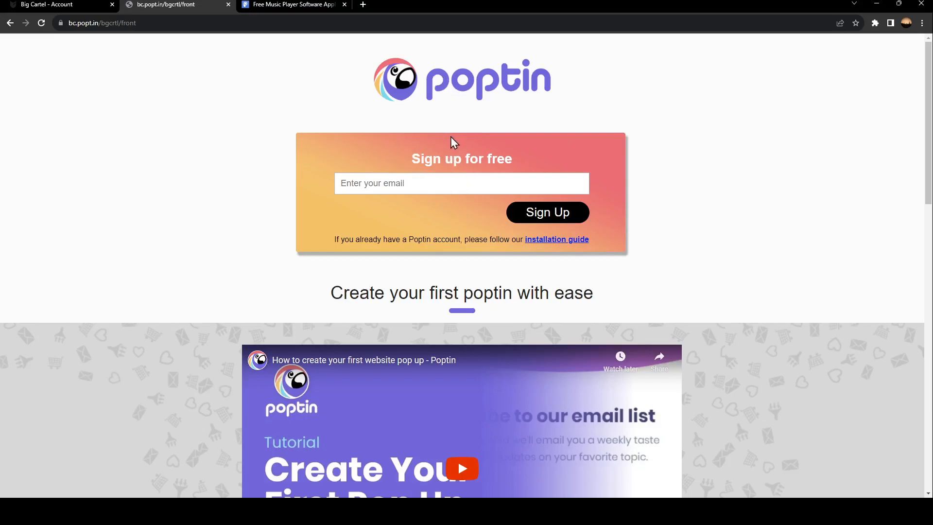
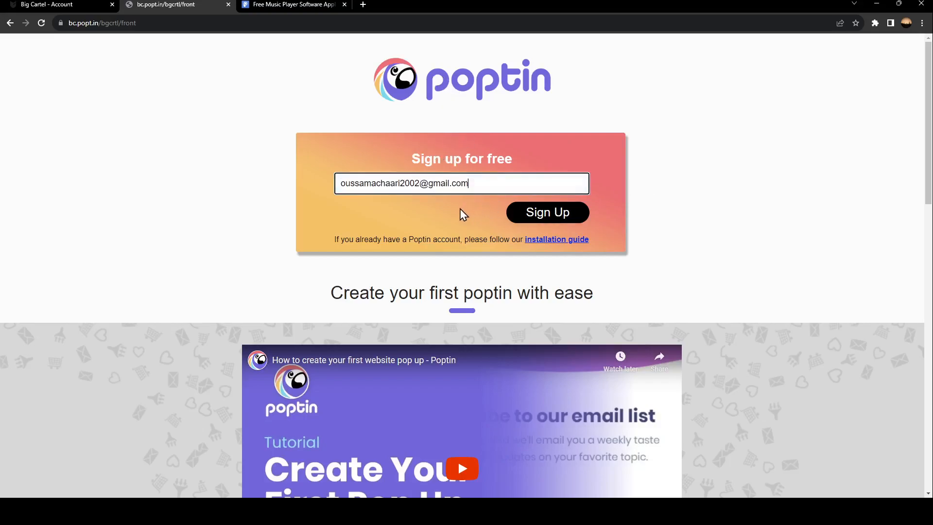
{"action": "mouse_move", "coordinate": [676, 188]}
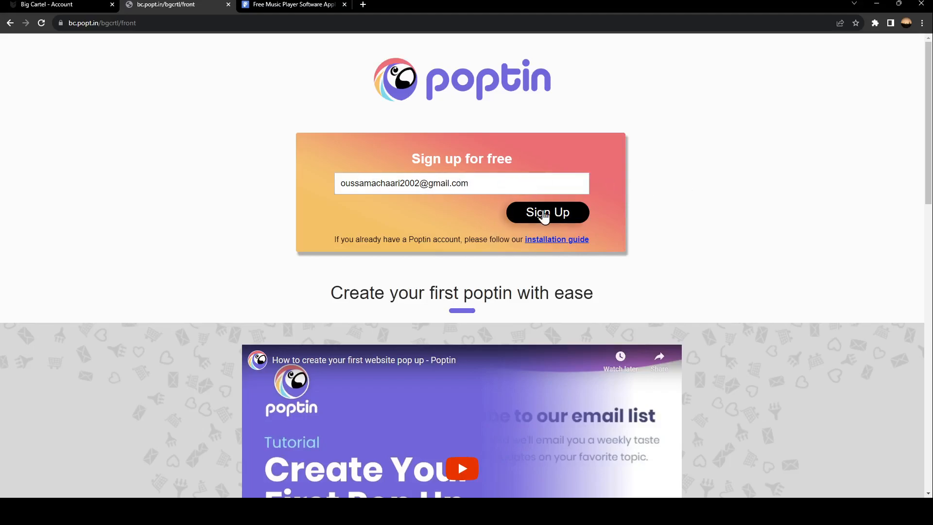
{"action": "left_click", "coordinate": [547, 213]}
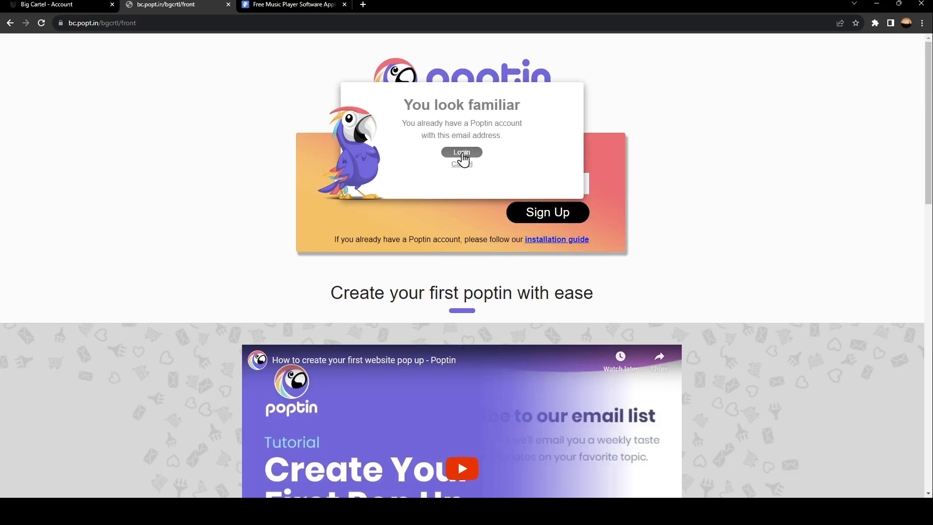
{"action": "left_click", "coordinate": [461, 155]}
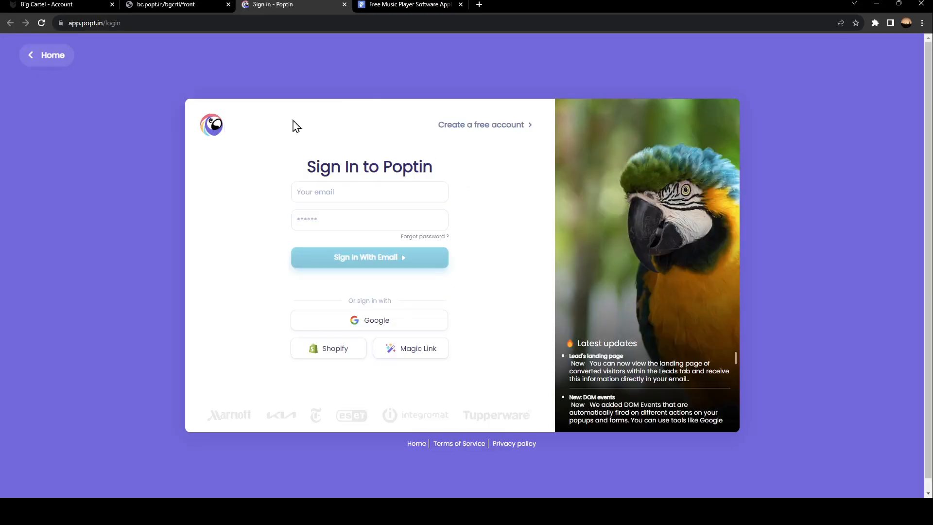
{"action": "mouse_move", "coordinate": [314, 166]}
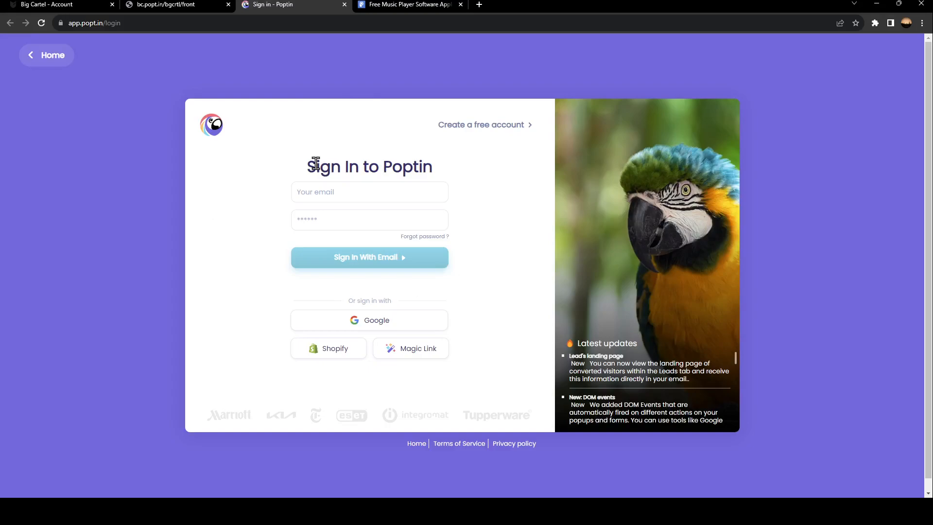
{"action": "mouse_move", "coordinate": [392, 320]}
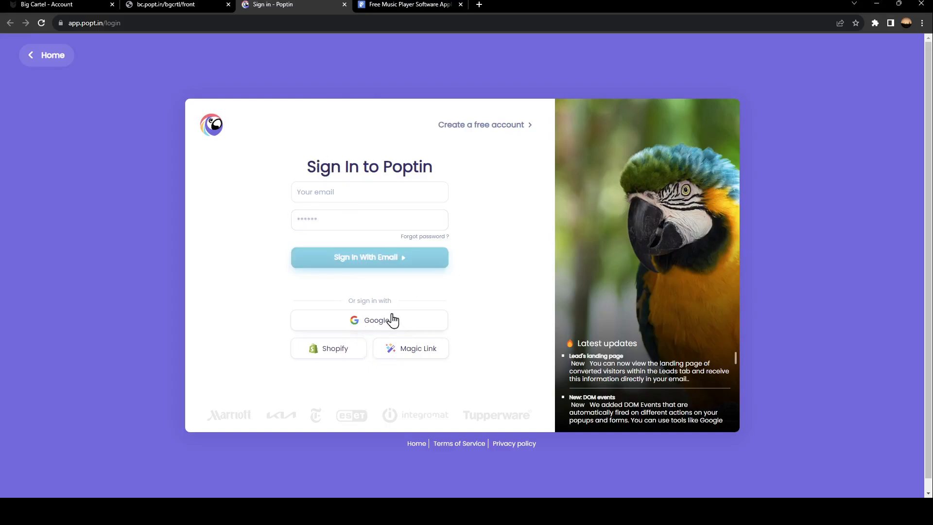
{"action": "mouse_move", "coordinate": [334, 353]}
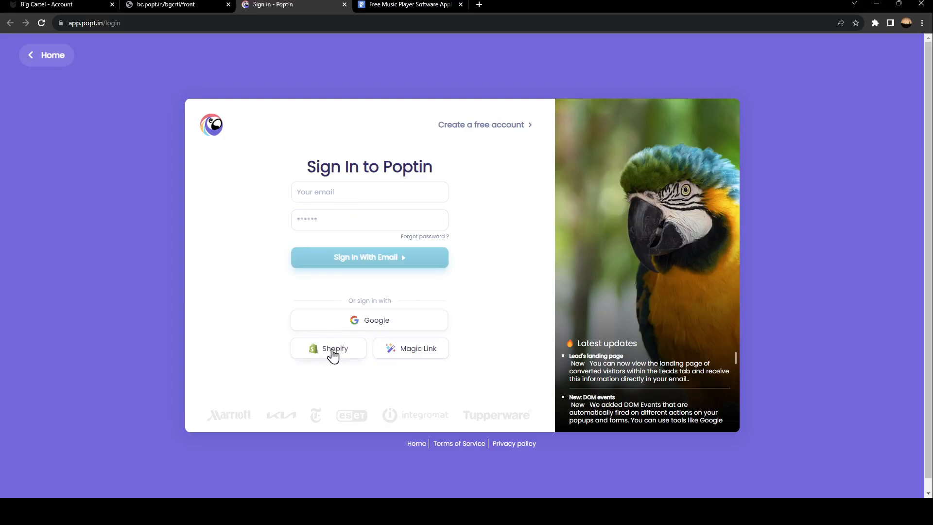
{"action": "mouse_move", "coordinate": [434, 358]}
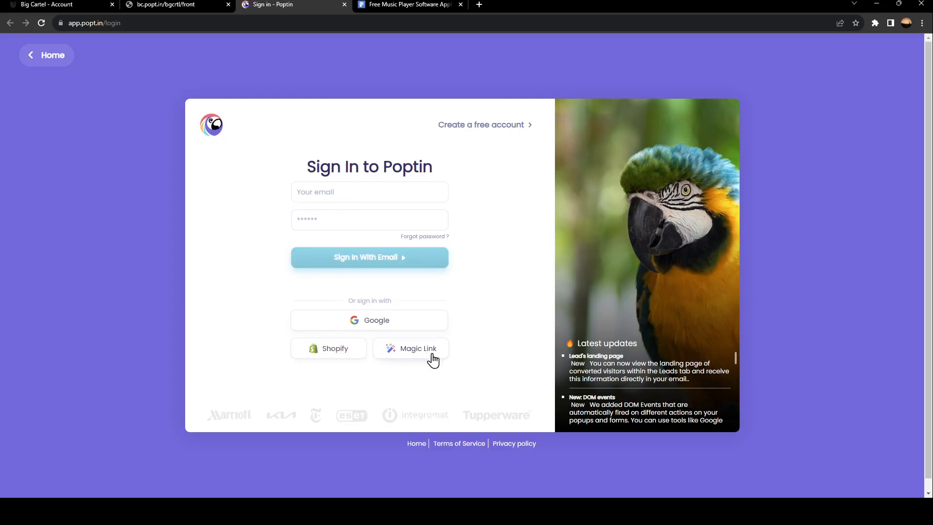
Step: Switch back to the bc.poptin.in sign-up tab showing the existing-account notice
{"action": "left_click", "coordinate": [173, 5]}
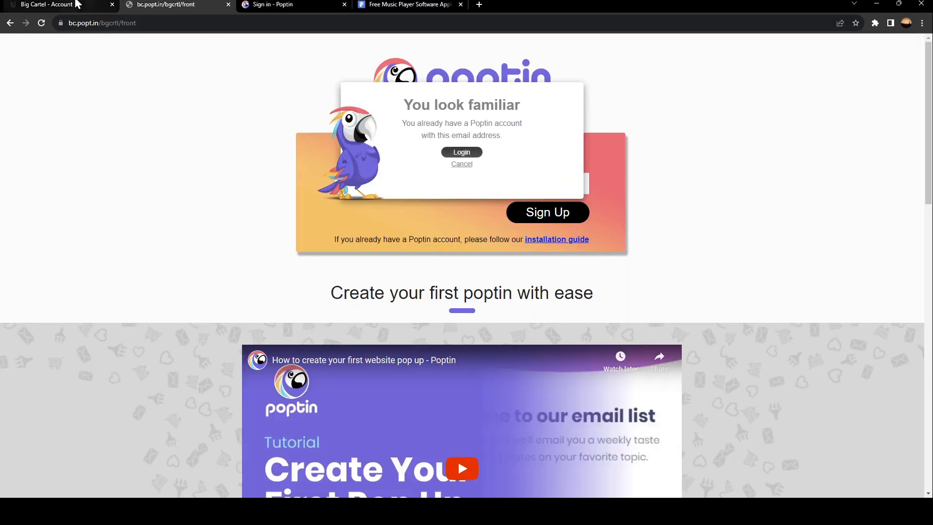
Step: Switch to the Big Cartel - Account browser tab with its Apps section
{"action": "left_click", "coordinate": [45, 5]}
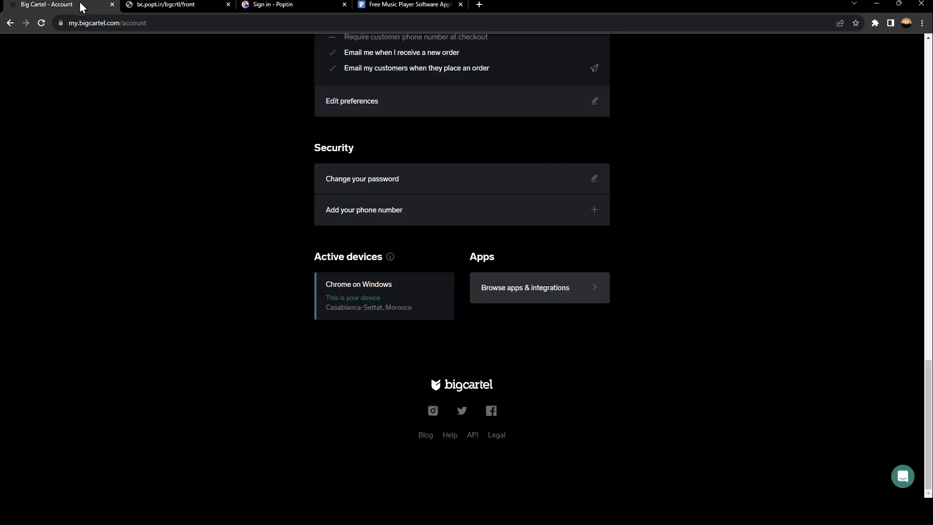
{"action": "mouse_move", "coordinate": [225, 78]}
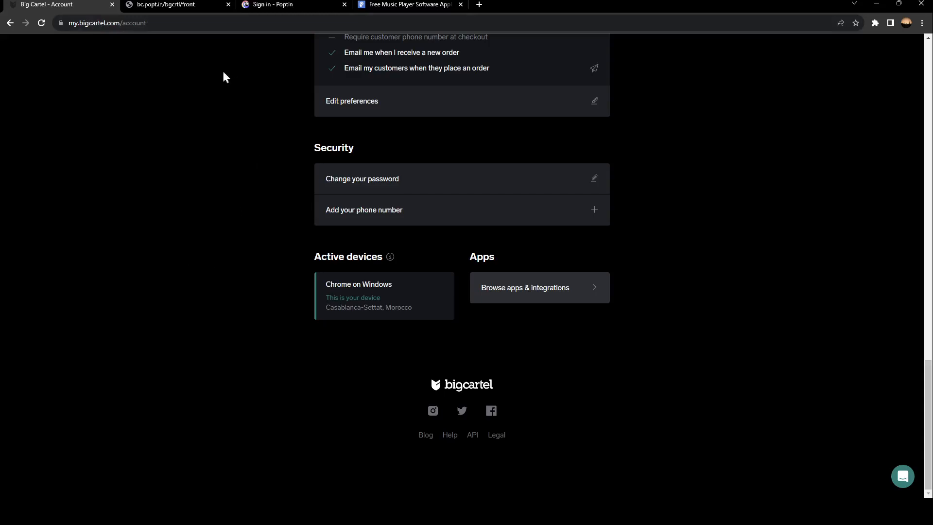
{"action": "mouse_move", "coordinate": [204, 143]}
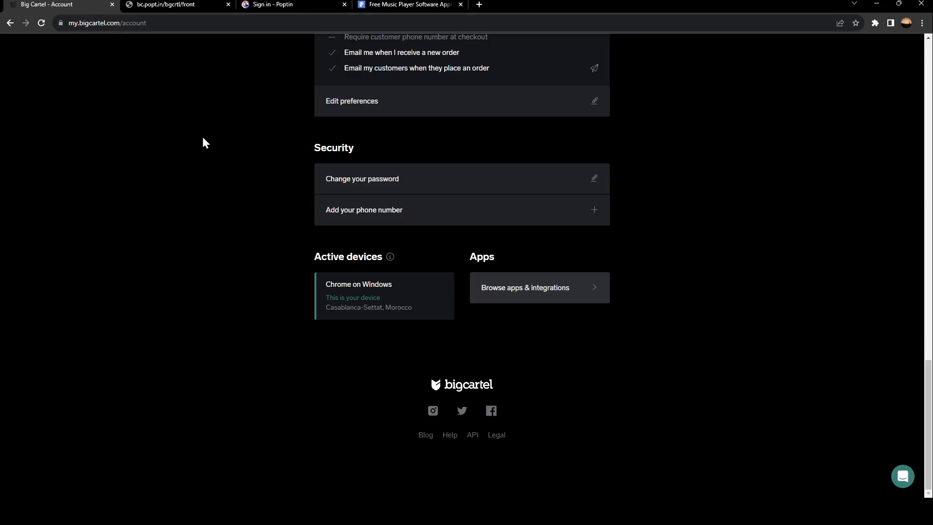